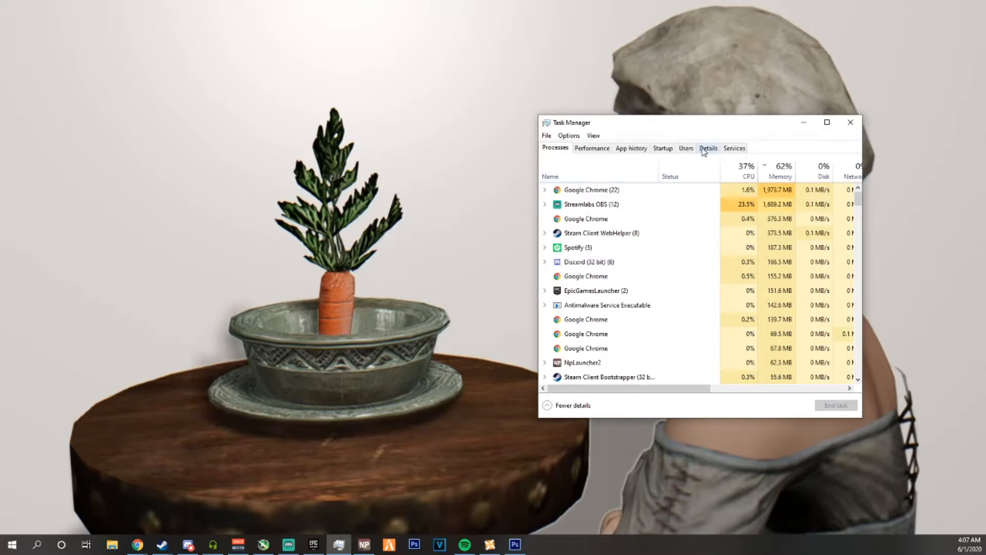
Locate and select NVIDIA RTX Voice.exe in the Details per-process list
{"action": "left_click", "coordinate": [734, 148]}
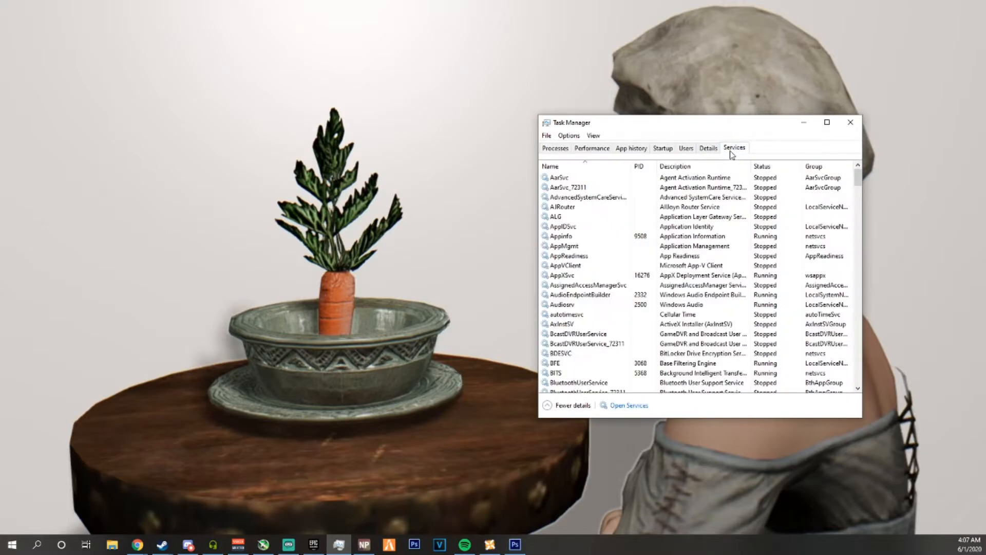
{"action": "left_click", "coordinate": [708, 148]}
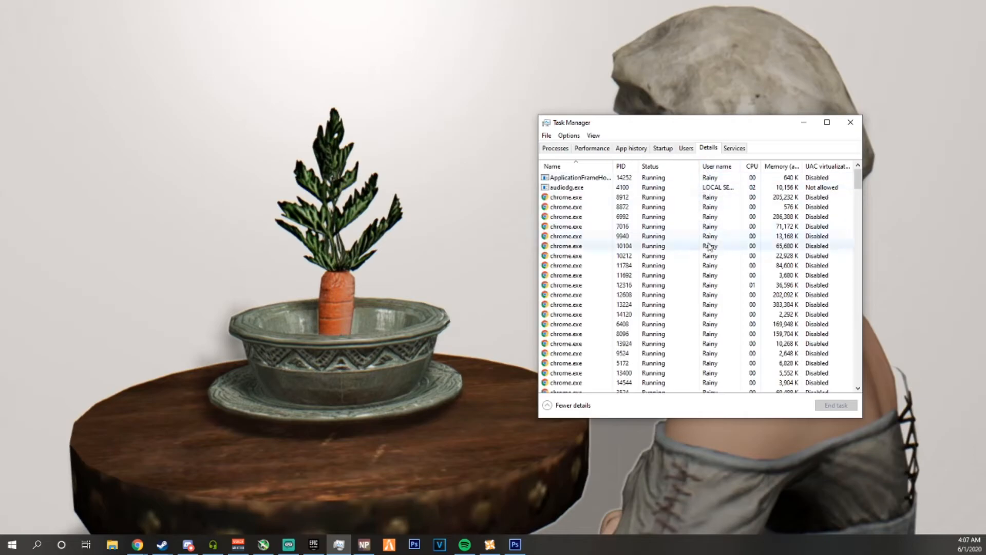
{"action": "scroll", "scroll_direction": "down", "scroll_amount": 3}
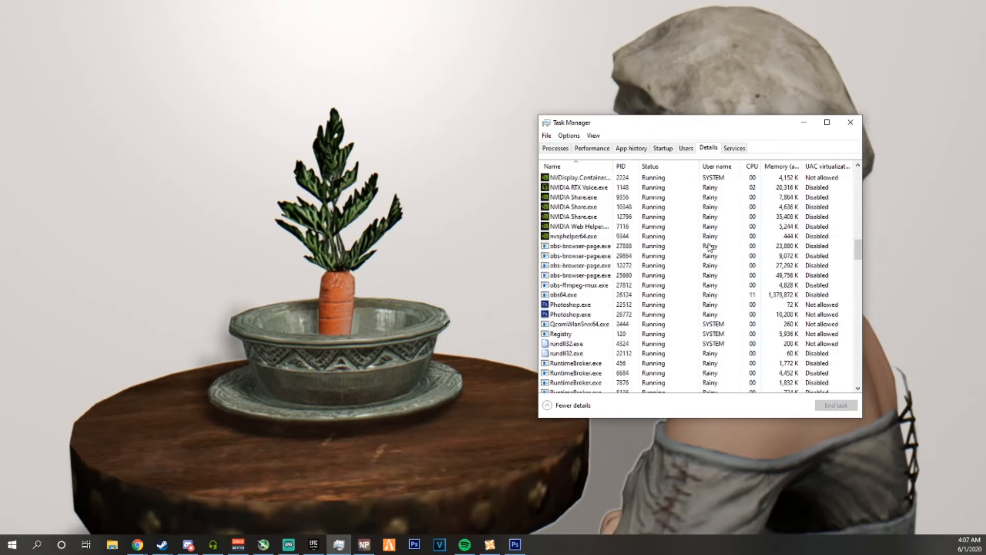
{"action": "left_click", "coordinate": [577, 187]}
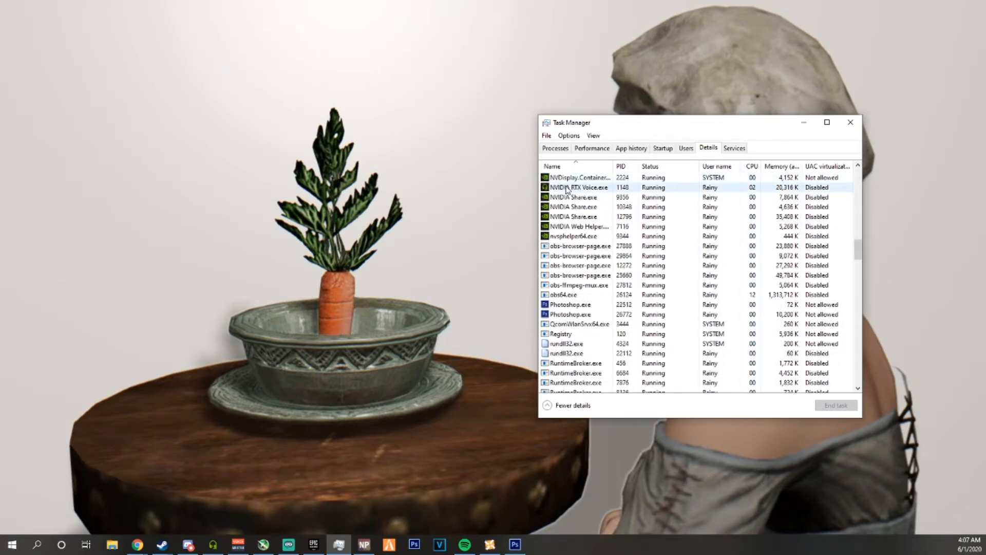
{"action": "left_click", "coordinate": [576, 187]}
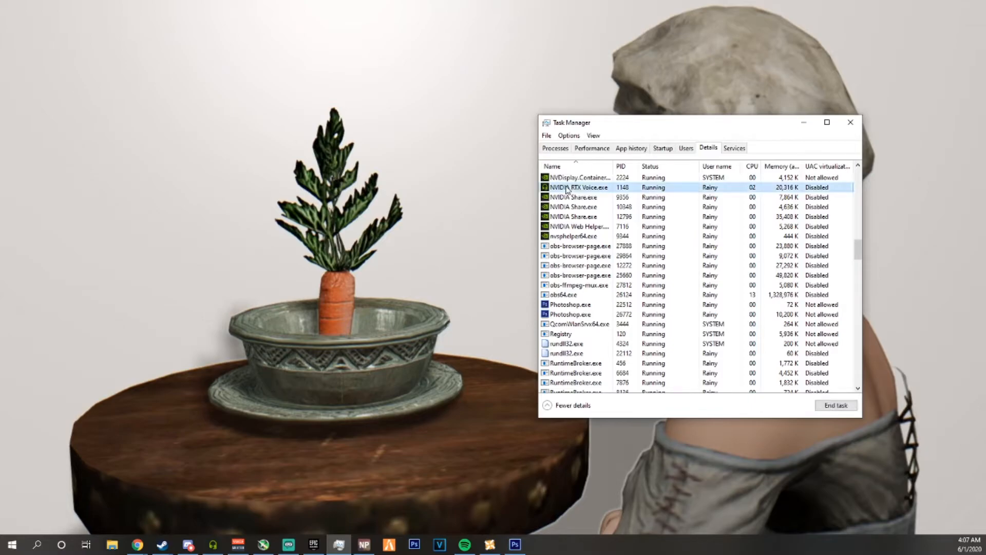
Show the Set priority choices for NVIDIA RTX Voice.exe with Realtime as the target level
{"action": "right_click", "coordinate": [577, 187]}
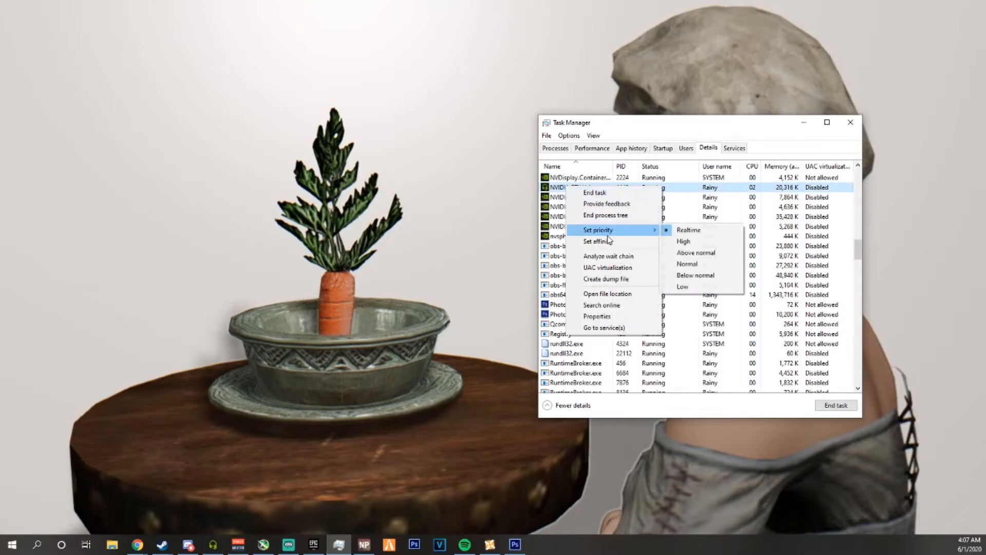
{"action": "mouse_move", "coordinate": [689, 229]}
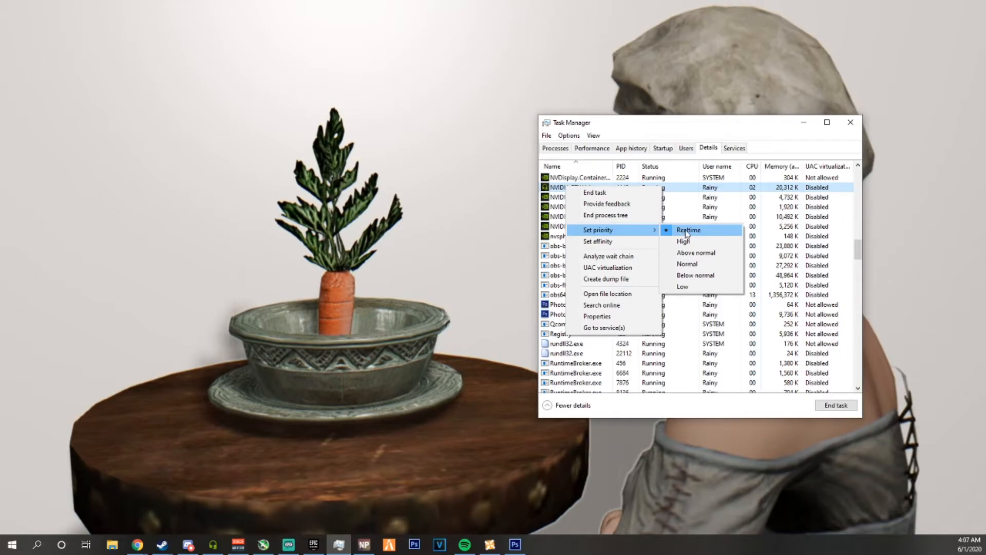